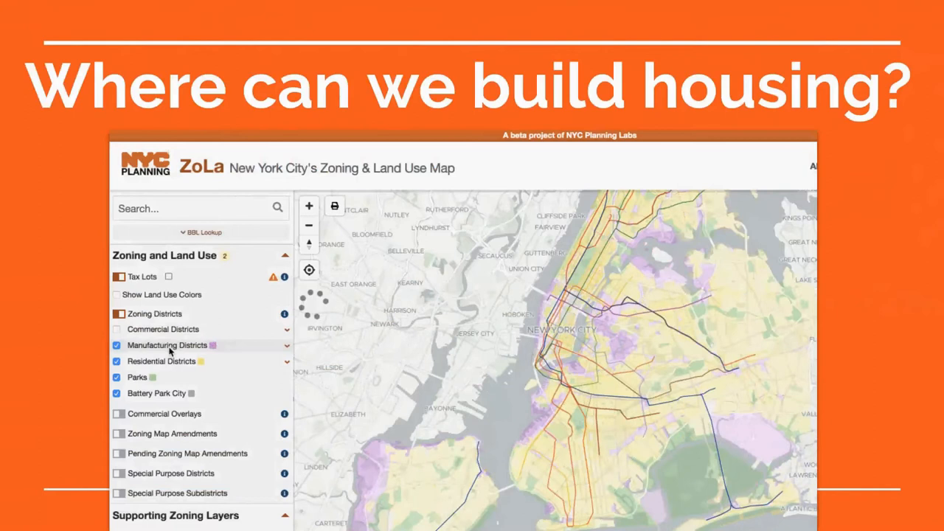
# Turn on the Commercial, Manufacturing, Residential and Parks zoning layers in ZoLa.
pyautogui.click(116, 345)
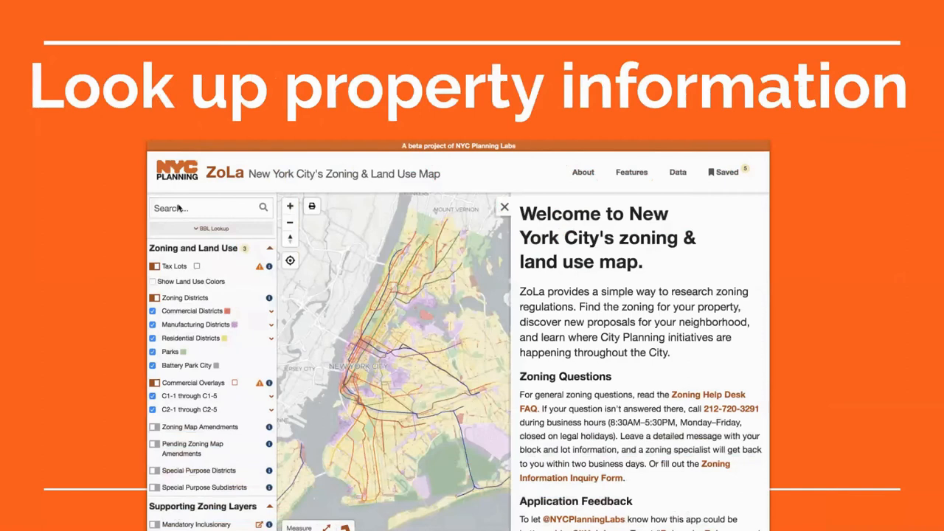
# Search 'EMPIRE STATE BUILDING' and scroll through its lot zoning details.
pyautogui.write('EMPIRE STATE BUILDING')
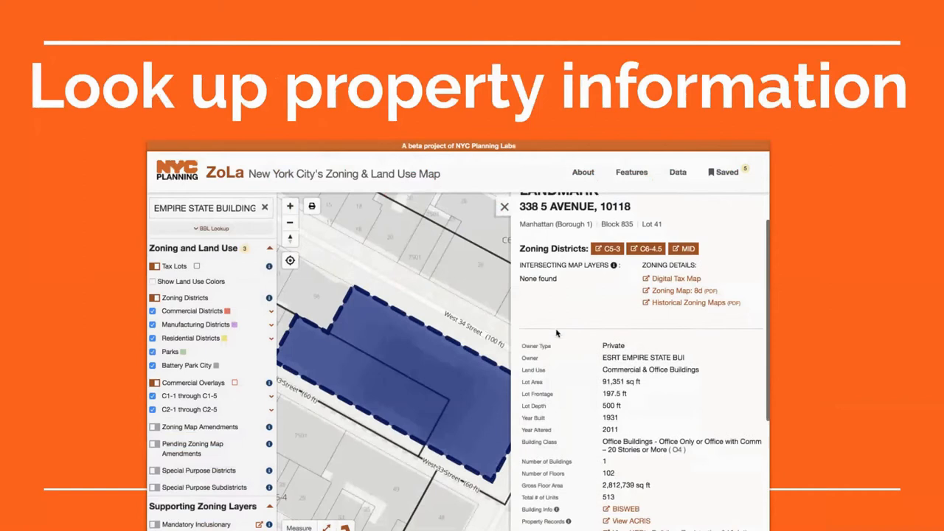
pyautogui.scroll(-3)
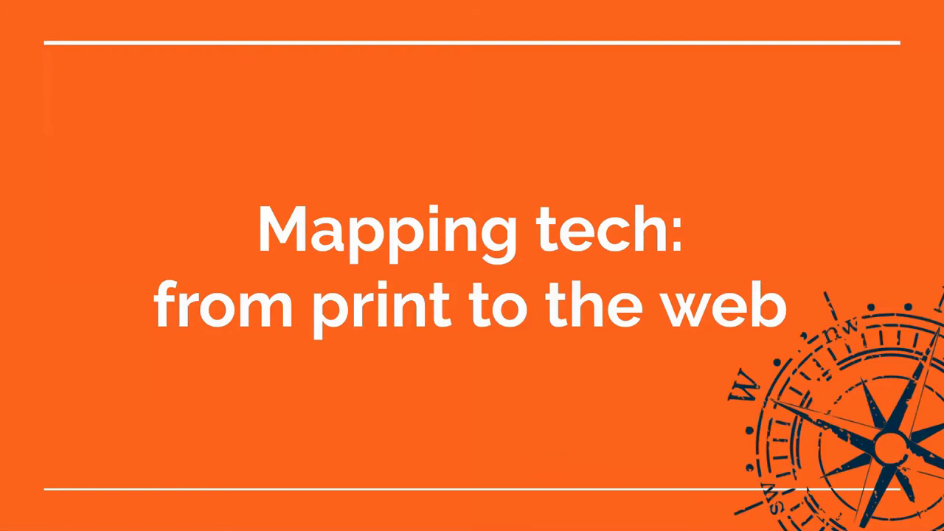
# Advance past the 'Mapping tech: from print to the web' slide.
pyautogui.press('right')
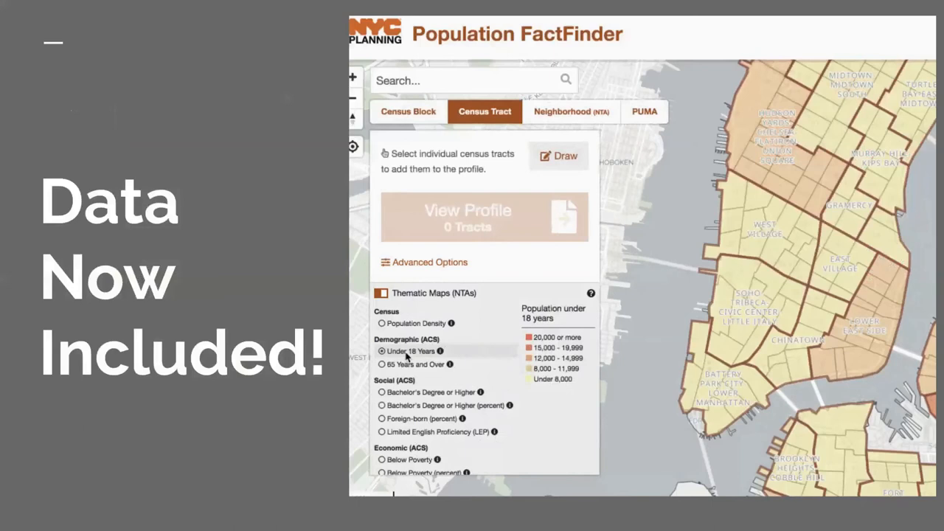
# Advance from the Population FactFinder under-18 map to the cylindrical projection slide.
pyautogui.click(382, 418)
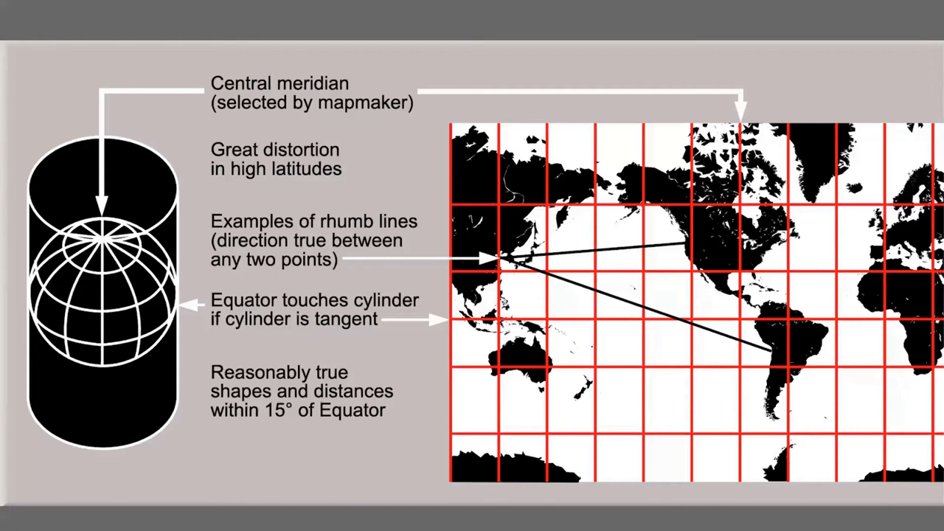
# Show the projection demo, switching to Collignon, then McBryde–Thomas Flat-Polar Sinusoidal.
pyautogui.click(816, 36)
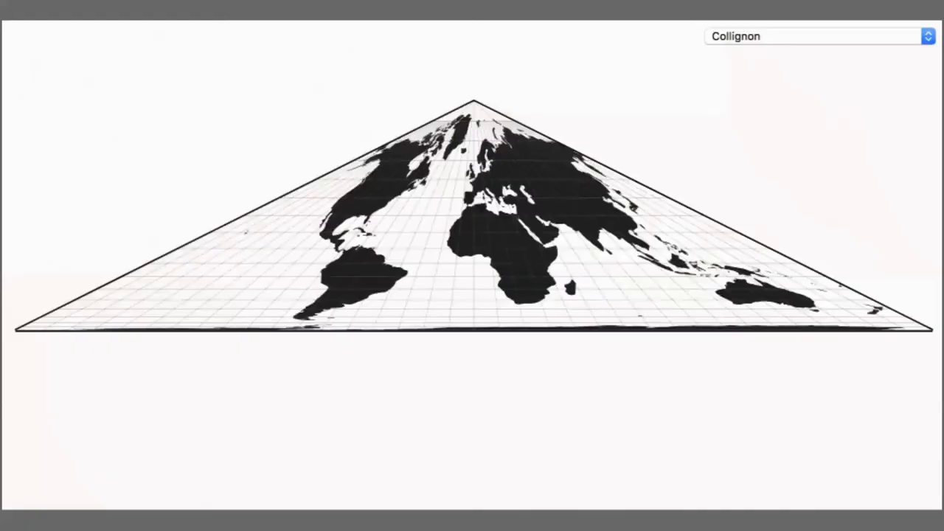
pyautogui.click(817, 36)
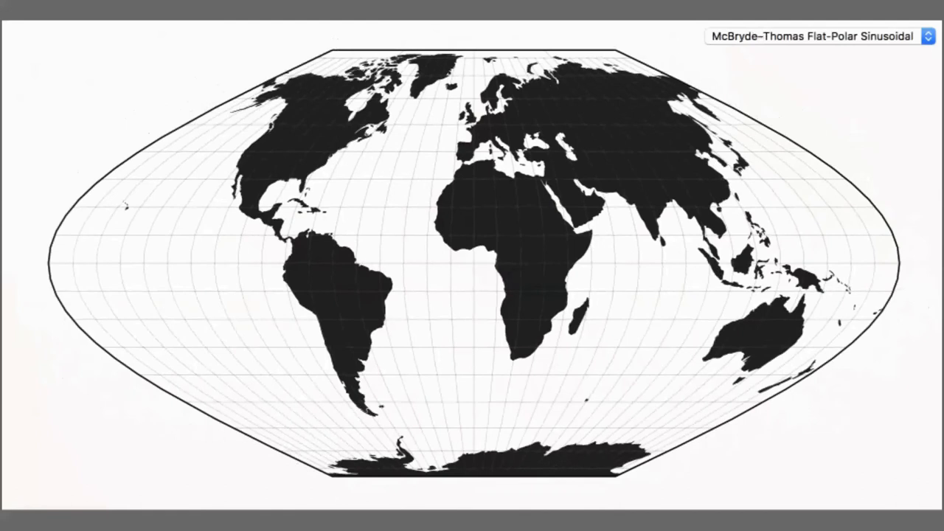
pyautogui.click(818, 36)
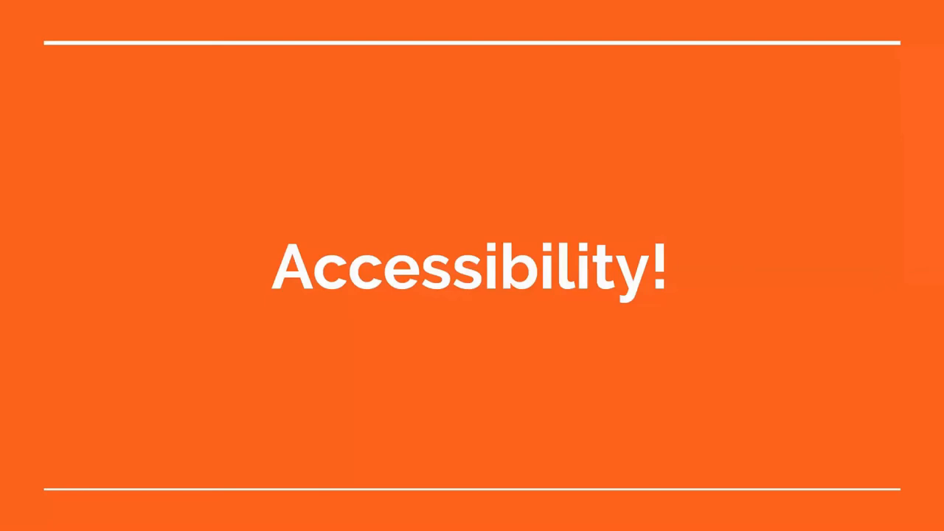
# Advance from the Accessibility! title to the map component draft slide.
pyautogui.press('Right')
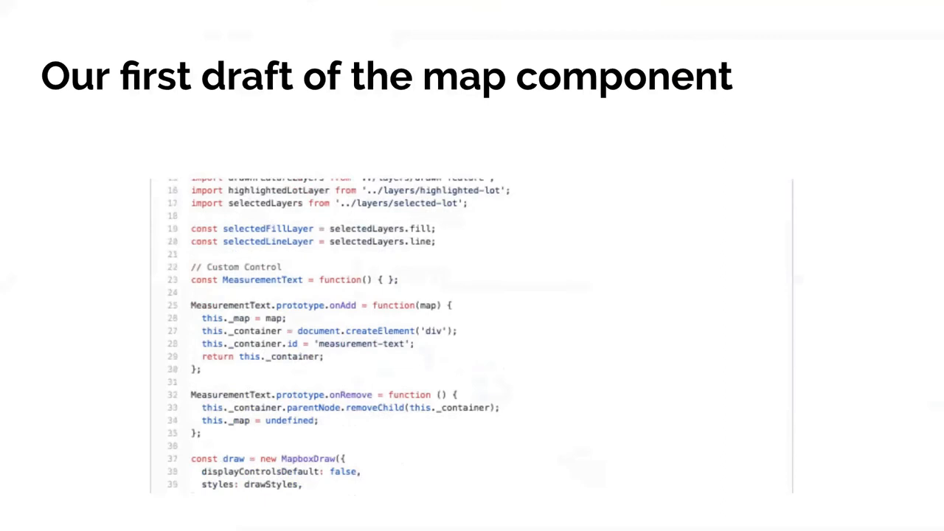
# Scroll the draft code to startDraw and clearDraw, then advance.
pyautogui.scroll(-3)
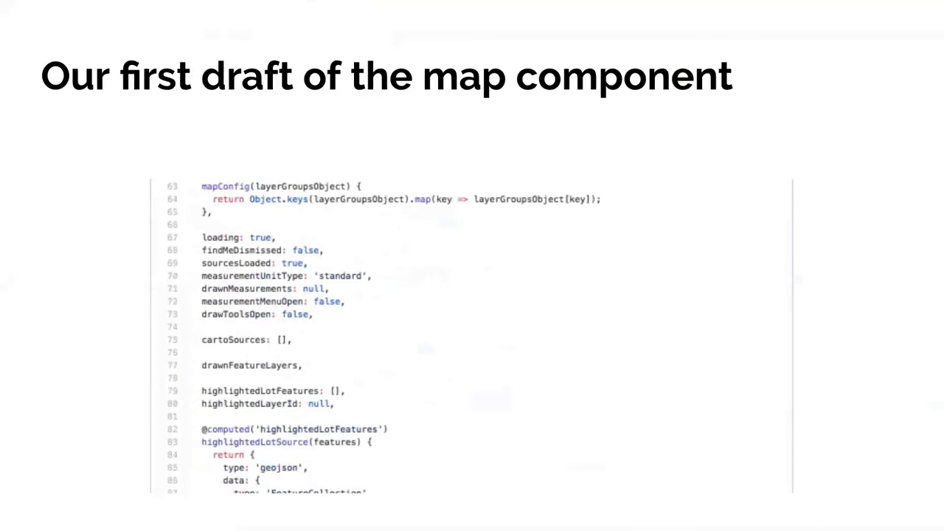
pyautogui.scroll(-3)
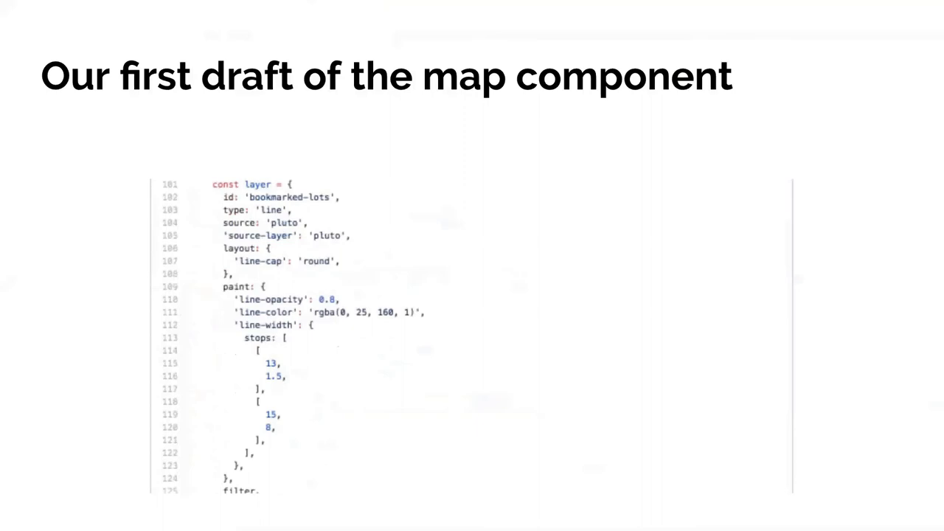
pyautogui.scroll(-3)
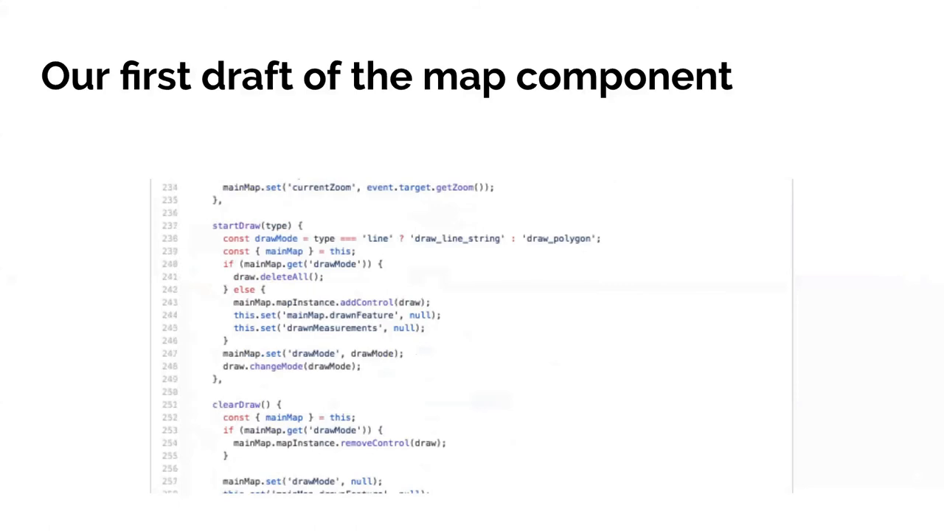
pyautogui.press('Right')
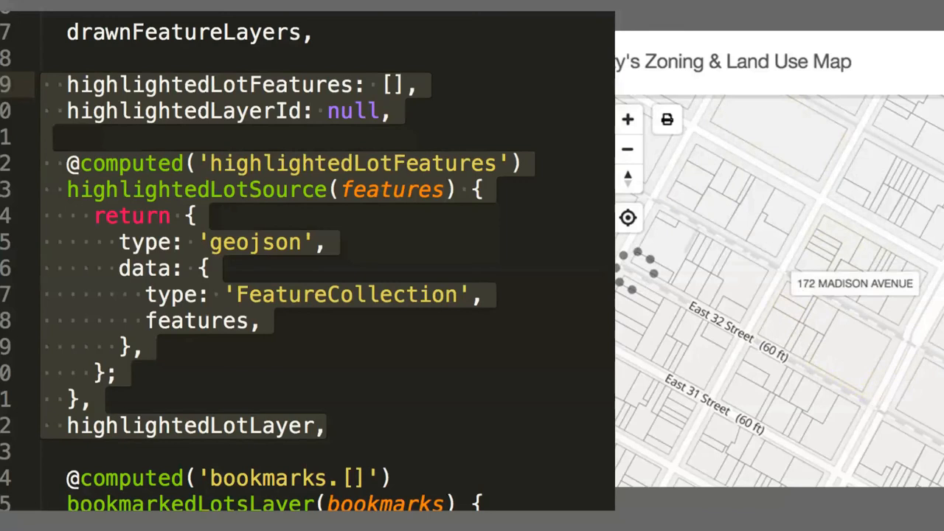
# Step through the code-and-map demos, including the measured lot area.
pyautogui.click(841, 354)
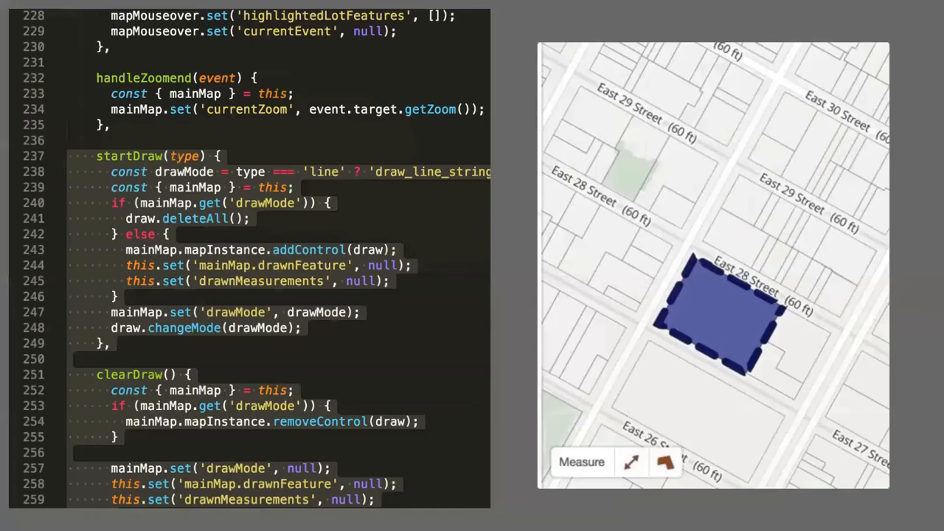
pyautogui.click(630, 463)
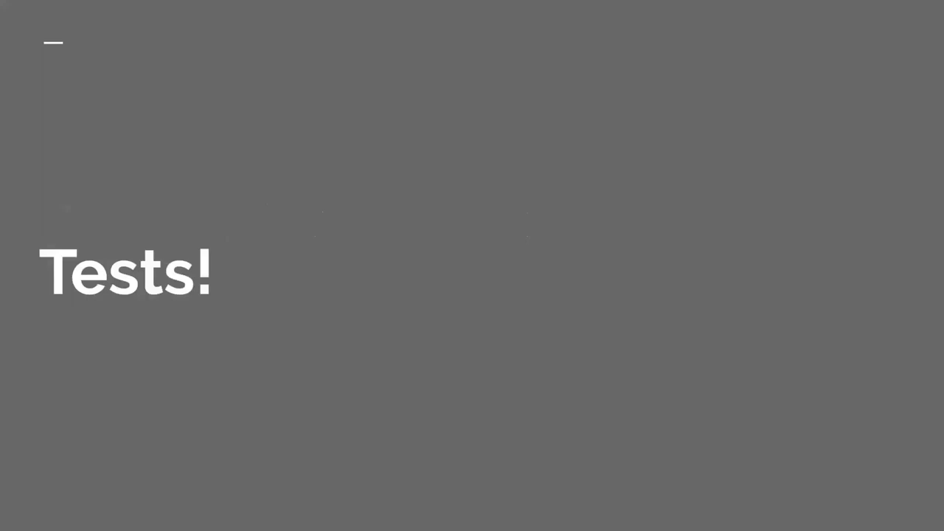
# Move past Tests! to the ZoLa zoning and land use demo and play it.
pyautogui.press('Right')
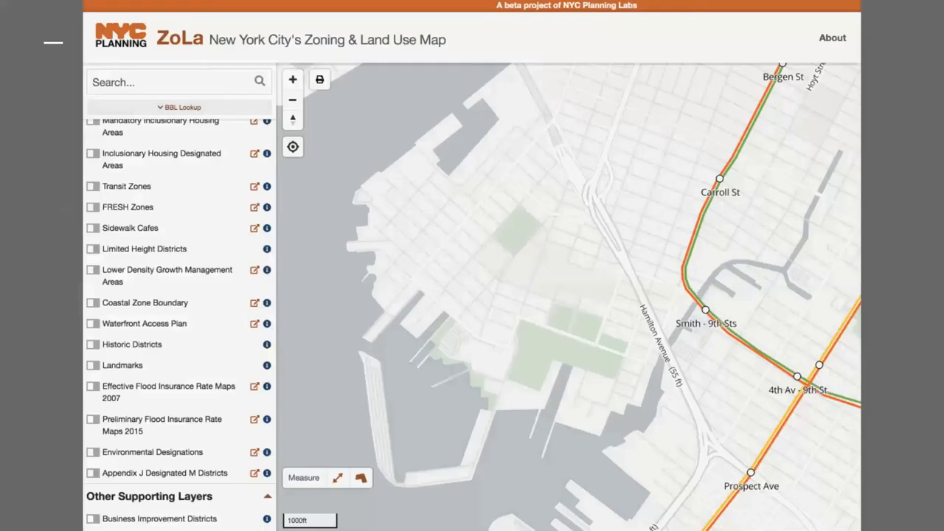
pyautogui.click(93, 419)
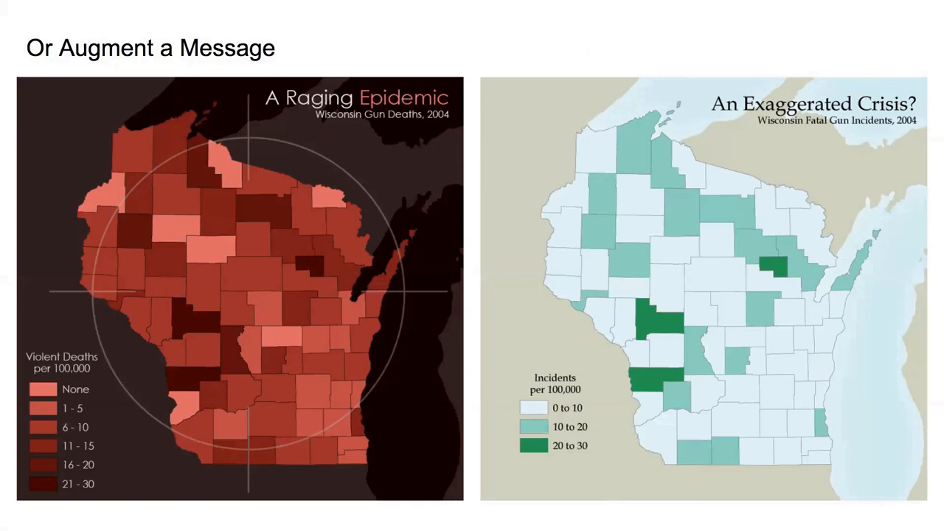
# Advance from the Wisconsin gun-death maps to the closing 'Thank you!' slide.
pyautogui.press('right')
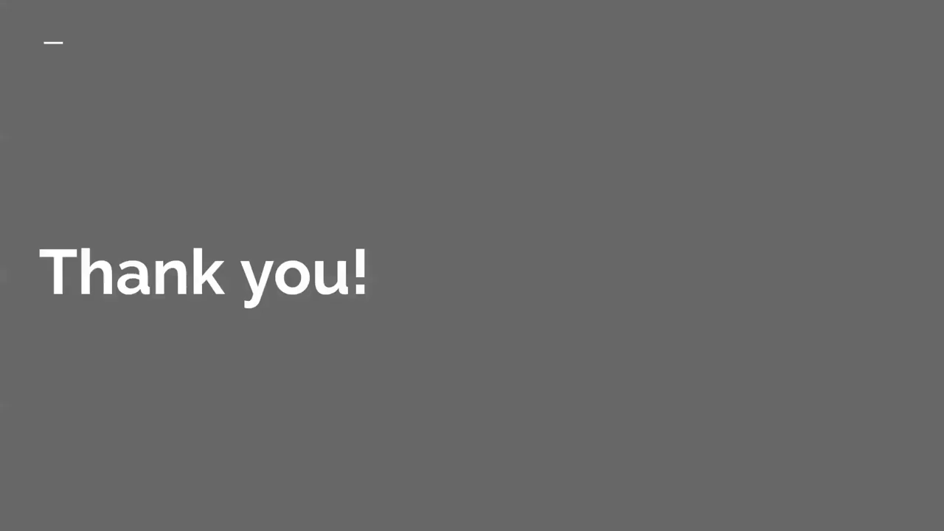